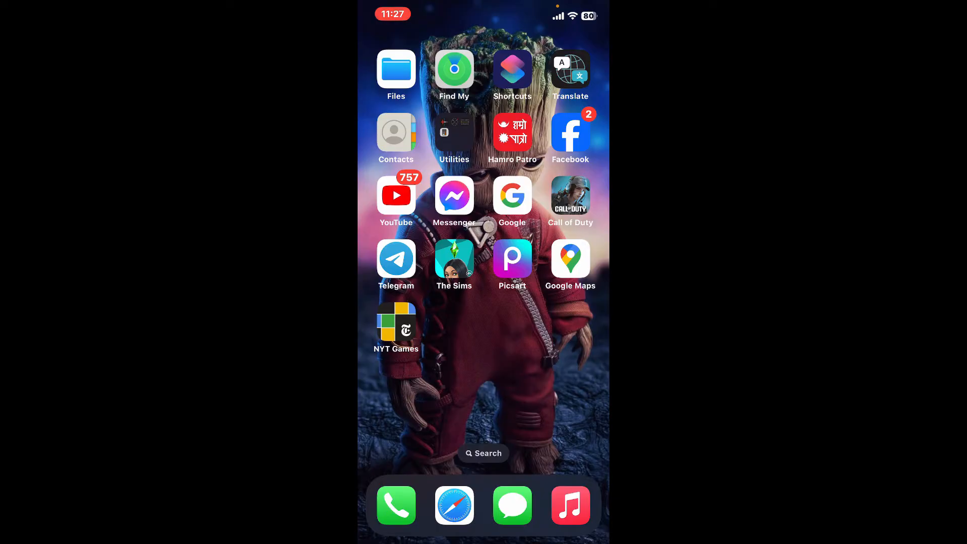
# - Launch Picsart from the Home Screen and dismiss the 'Try our premium features' offer
pyautogui.click(512, 258)
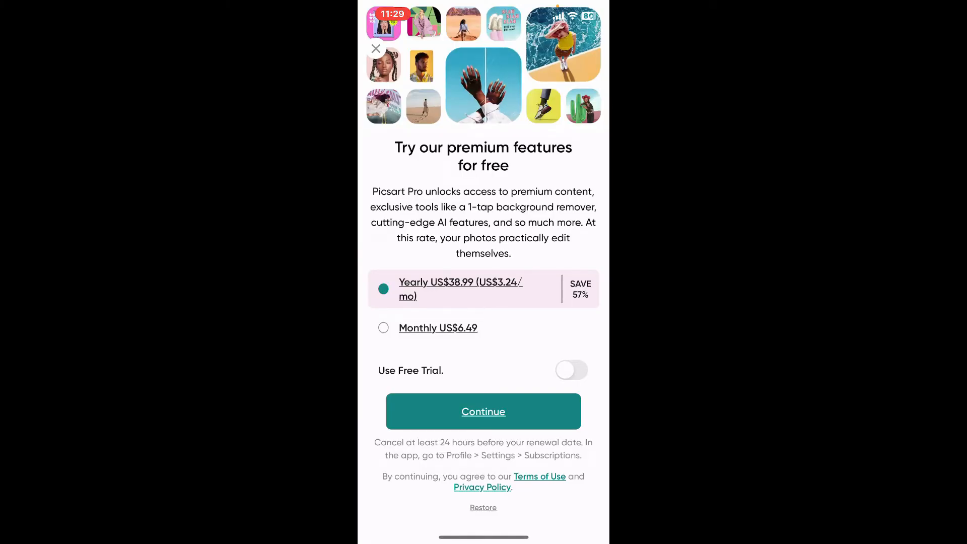
pyautogui.click(374, 48)
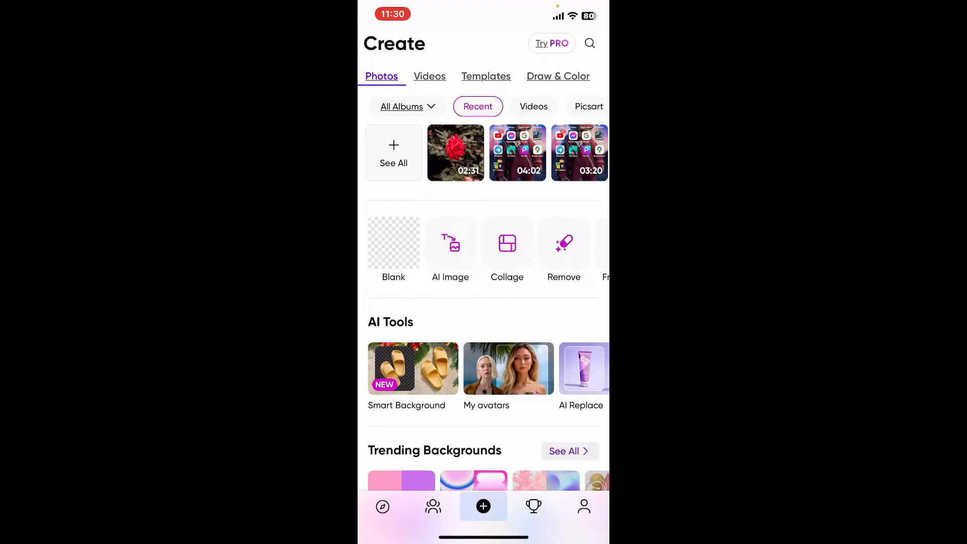
pyautogui.scroll(-3)
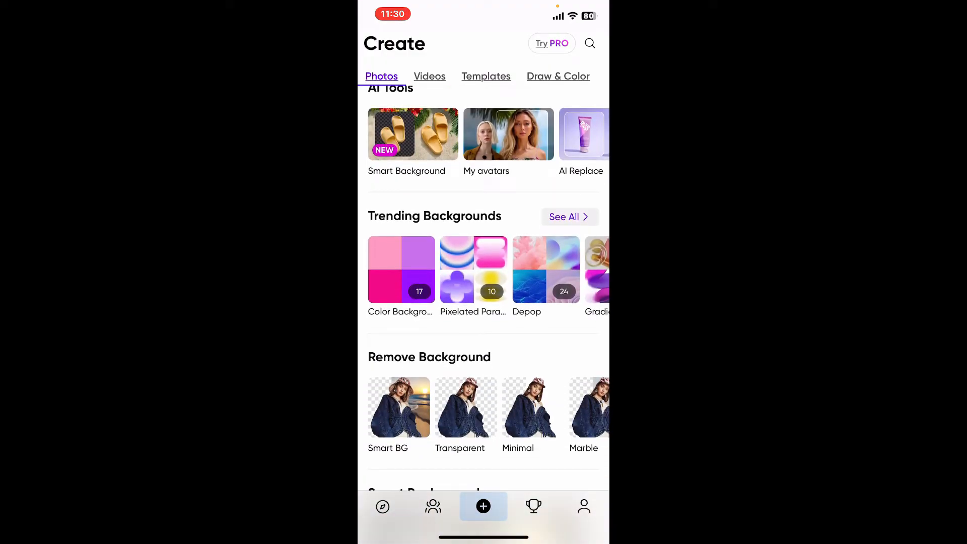
pyautogui.scroll(-3)
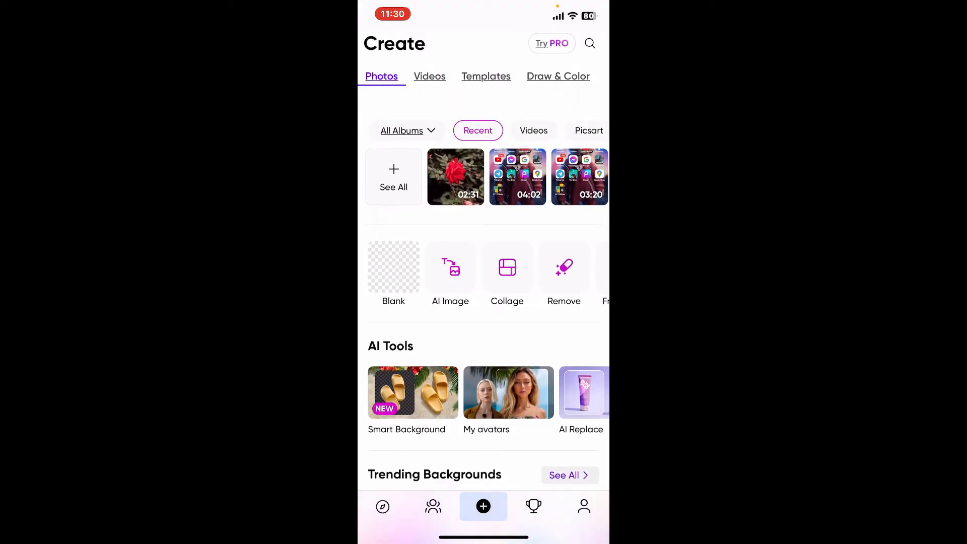
pyautogui.scroll(-3)
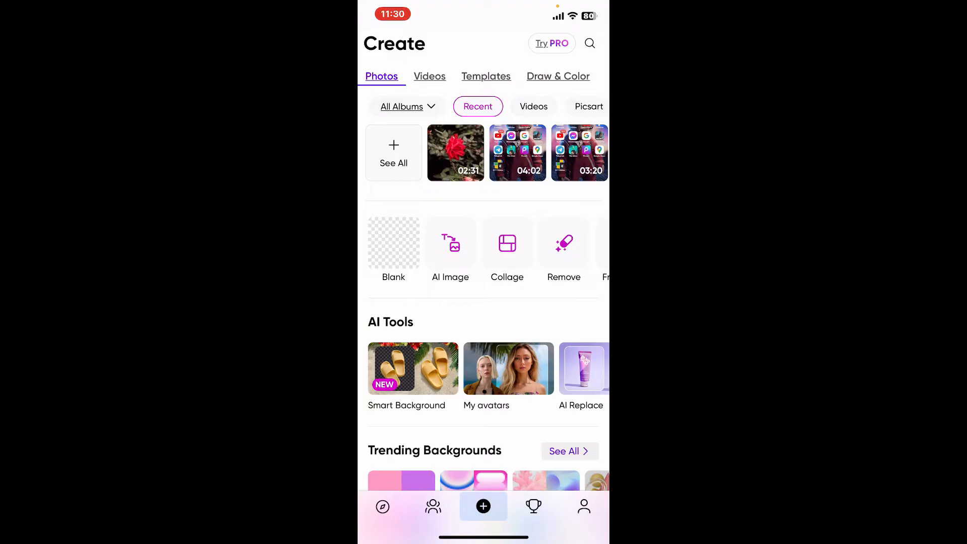